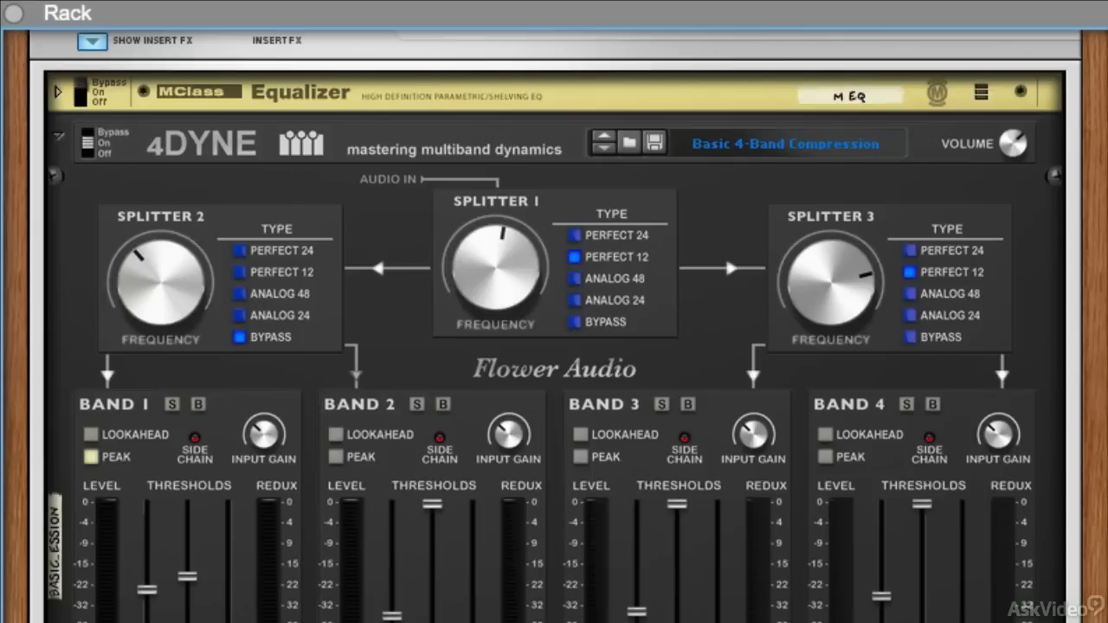
{"action": "mouse_move", "coordinate": [796, 215]}
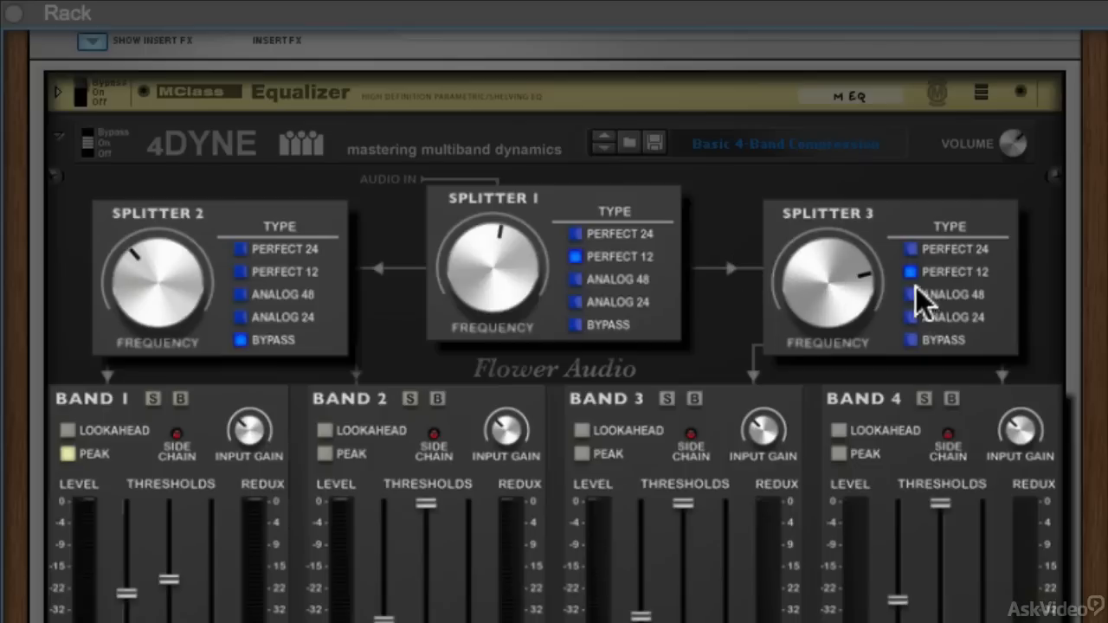
{"action": "mouse_move", "coordinate": [619, 264]}
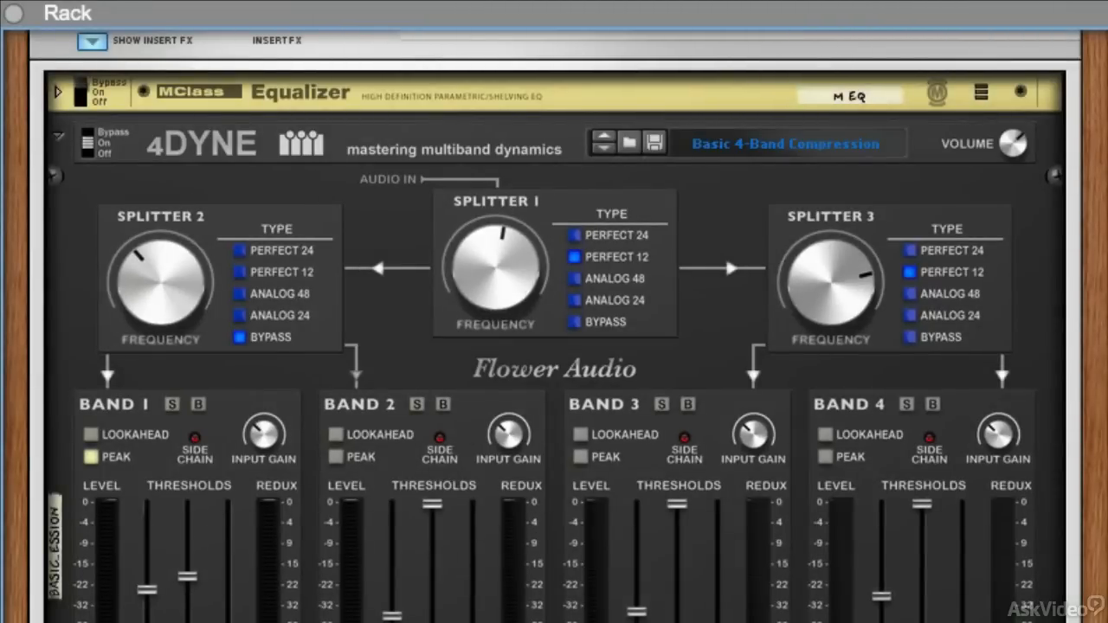
Scroll the 4DYNE rack to reveal Band 1's compressor, limiter, gate, make-up gain and band volume controls.
{"action": "scroll", "scroll_direction": "down", "scroll_amount": 3}
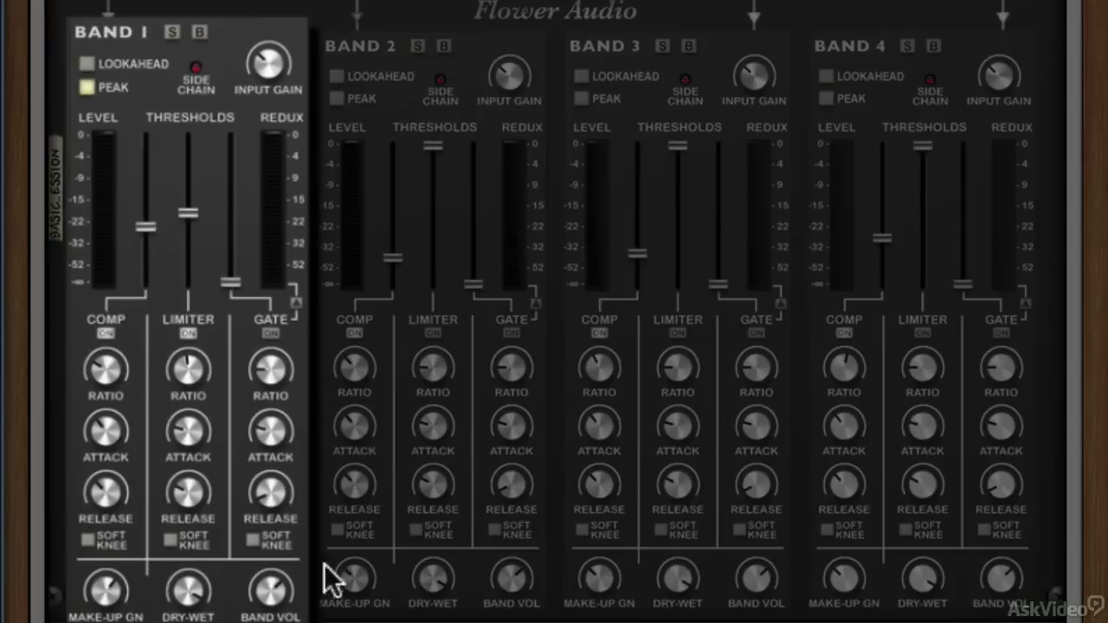
{"action": "mouse_move", "coordinate": [185, 347]}
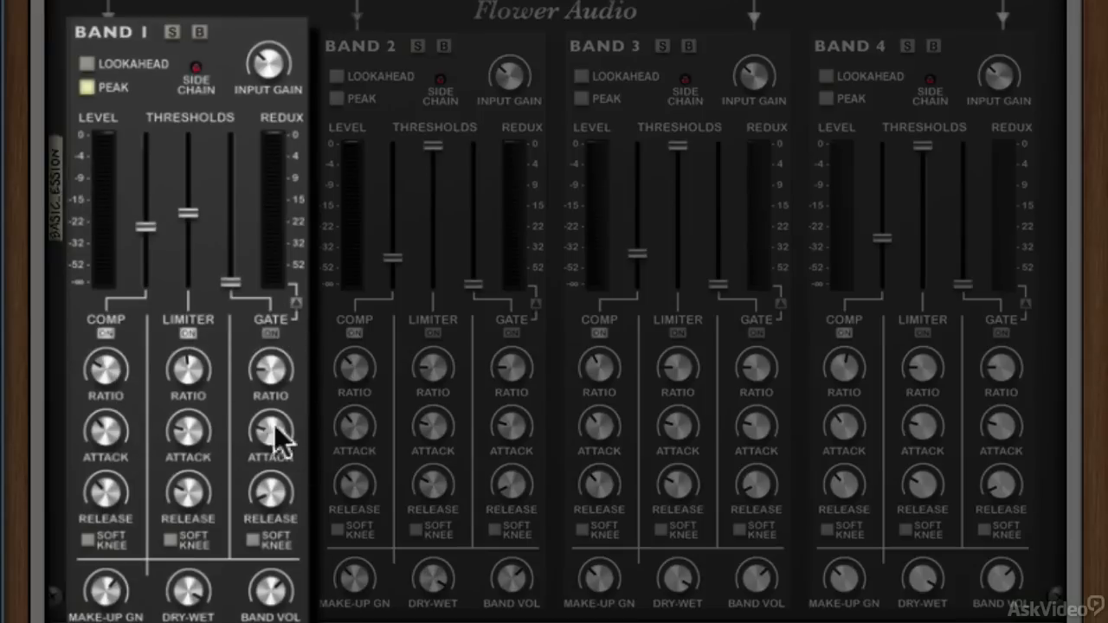
{"action": "mouse_move", "coordinate": [95, 494]}
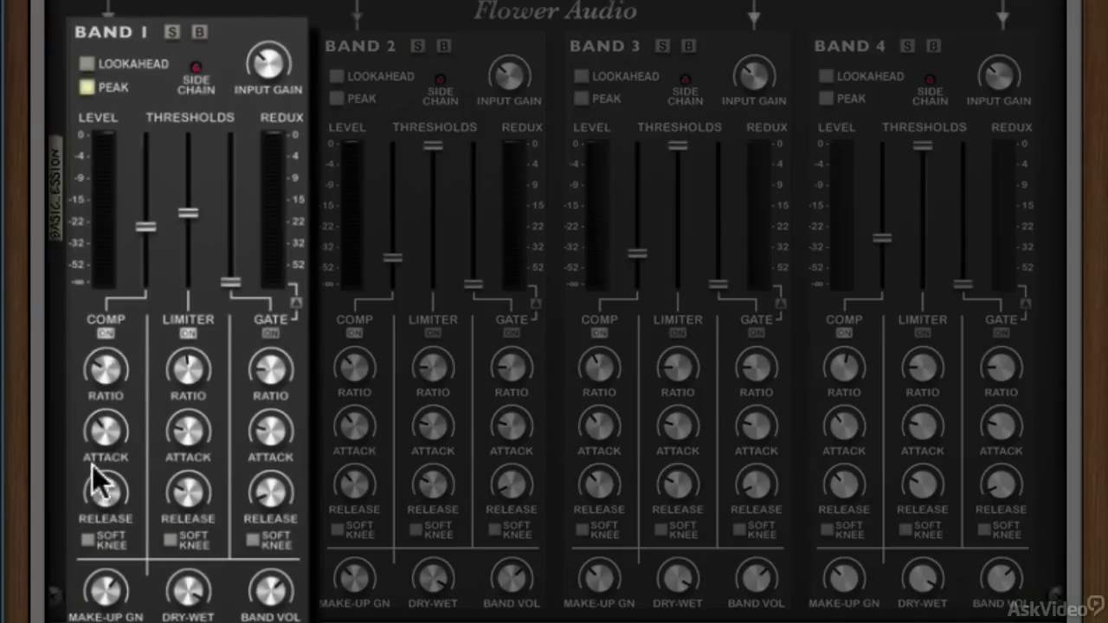
{"action": "mouse_move", "coordinate": [247, 437]}
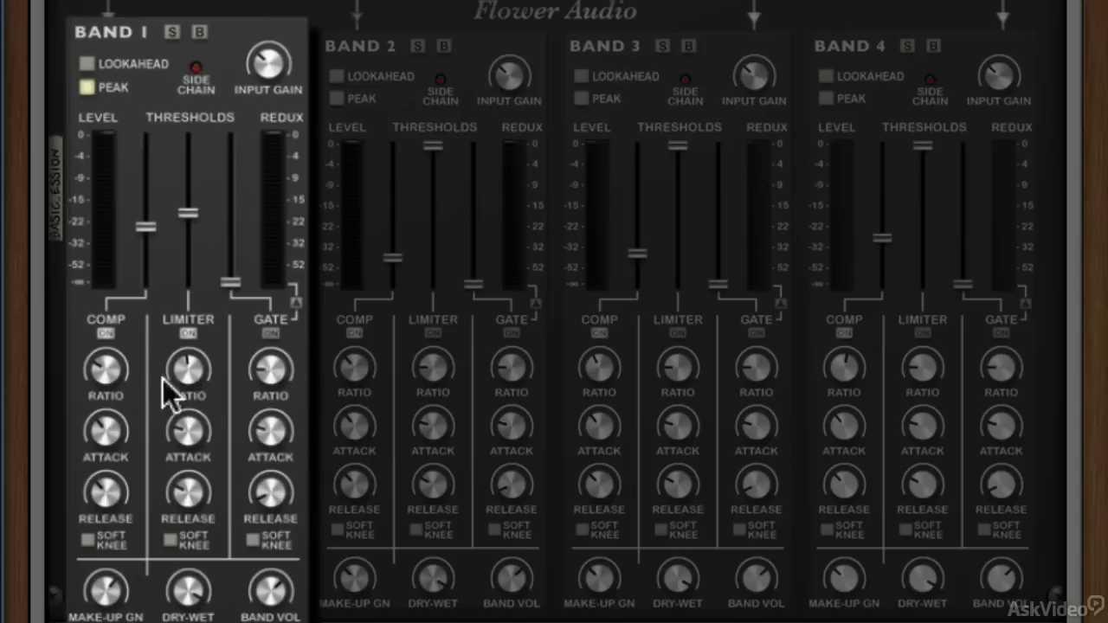
{"action": "mouse_move", "coordinate": [167, 527]}
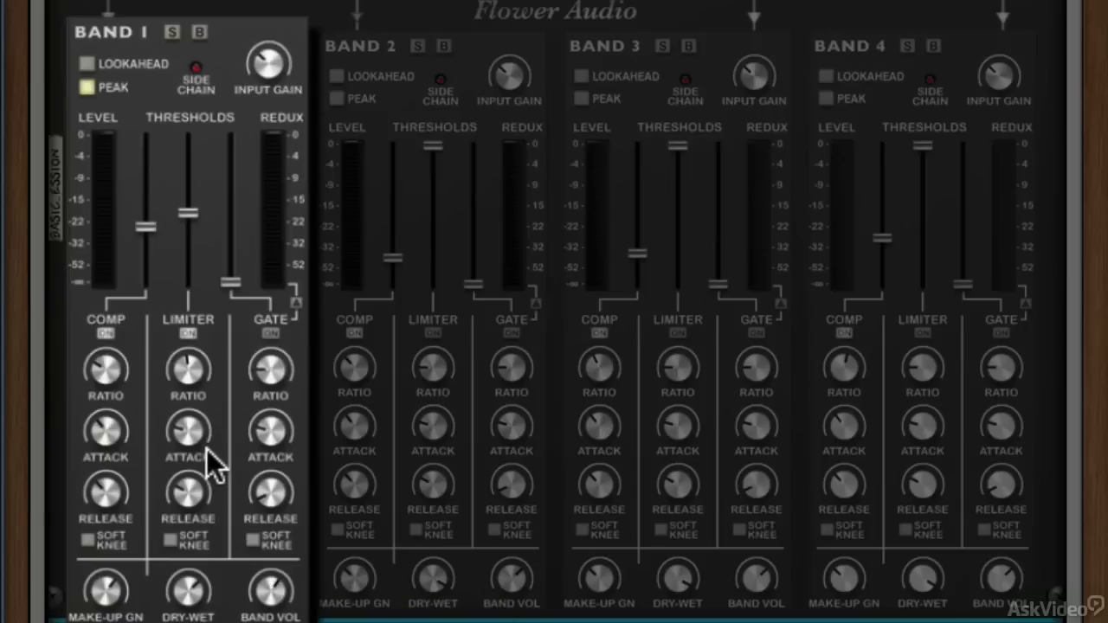
{"action": "mouse_move", "coordinate": [134, 78]}
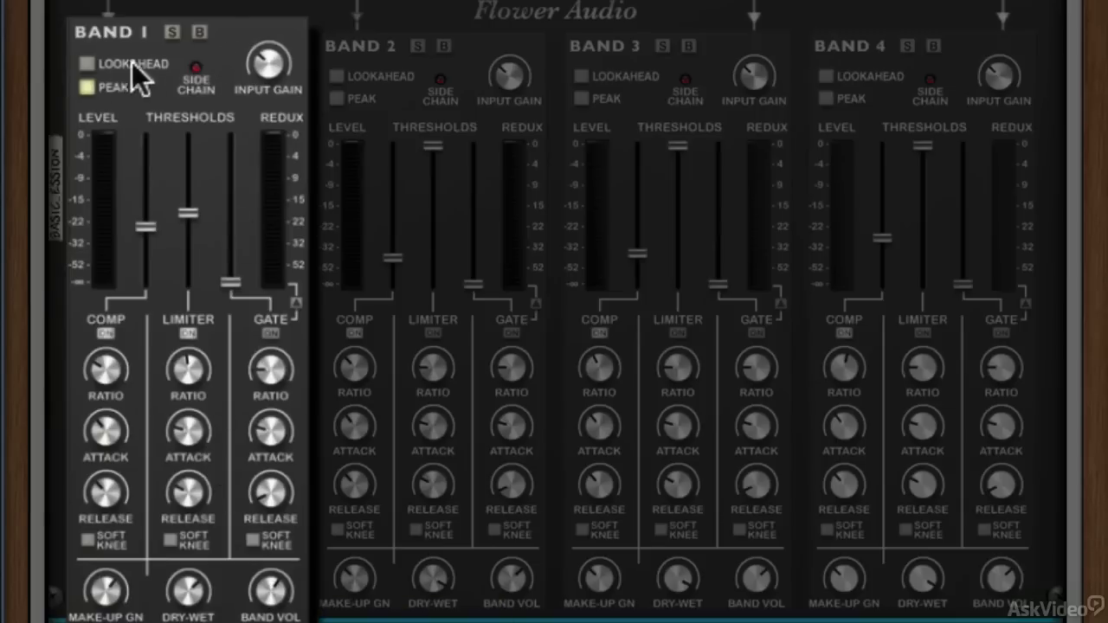
{"action": "mouse_move", "coordinate": [251, 294]}
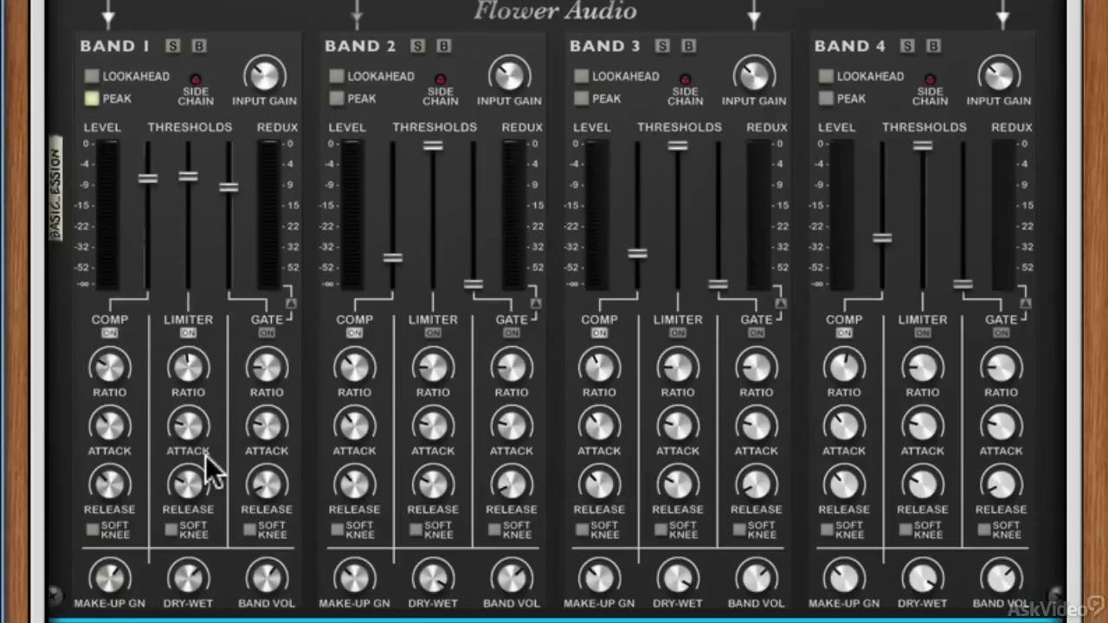
{"action": "mouse_move", "coordinate": [300, 552]}
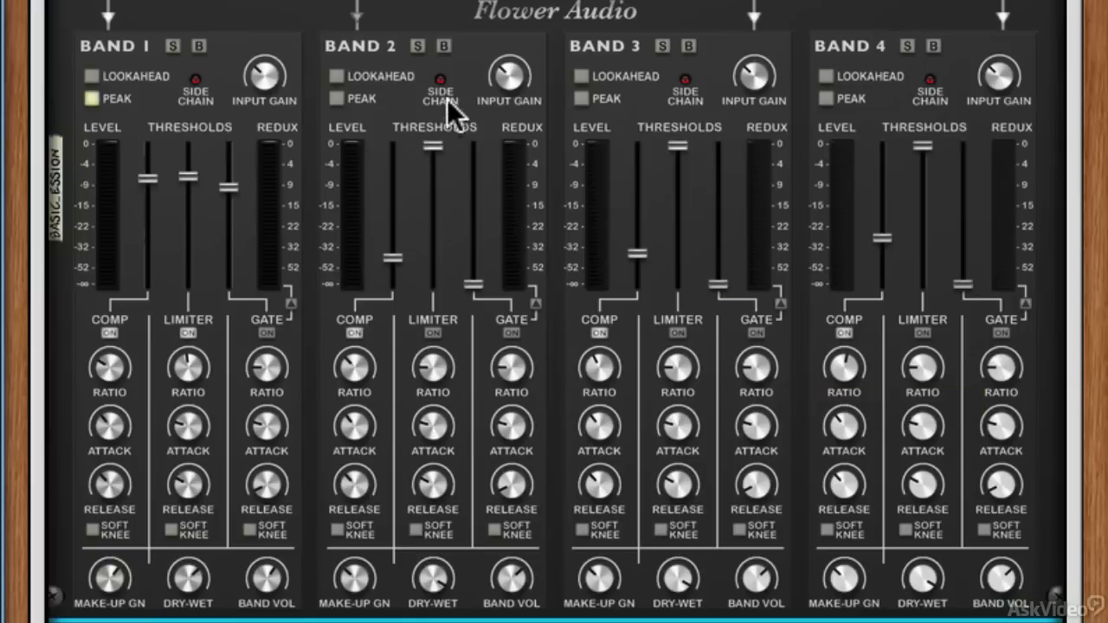
{"action": "mouse_move", "coordinate": [727, 348]}
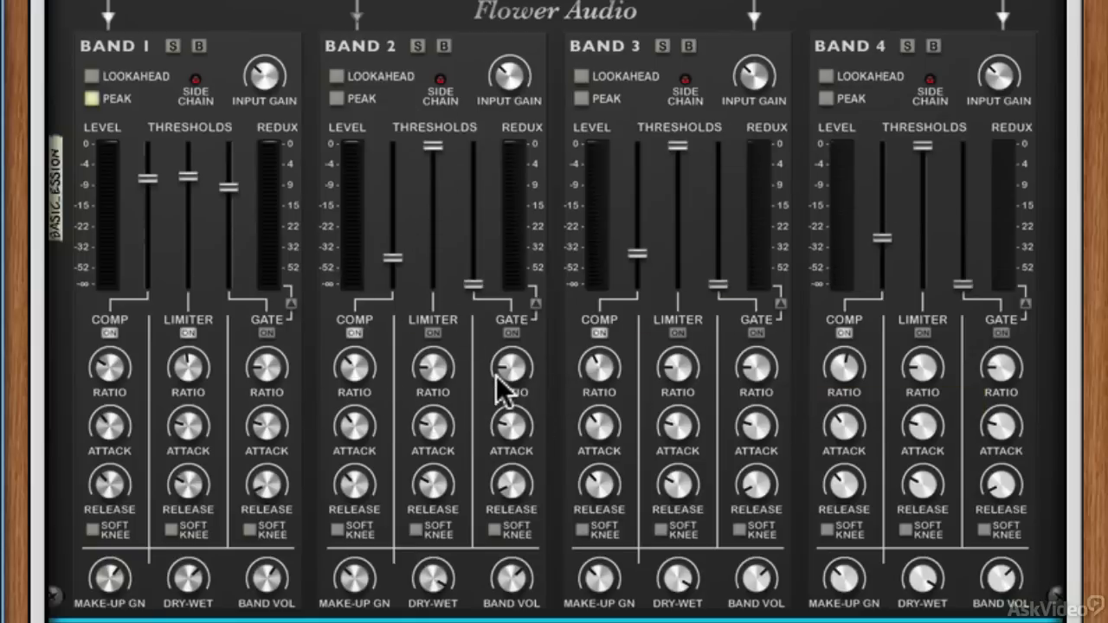
{"action": "mouse_move", "coordinate": [203, 346]}
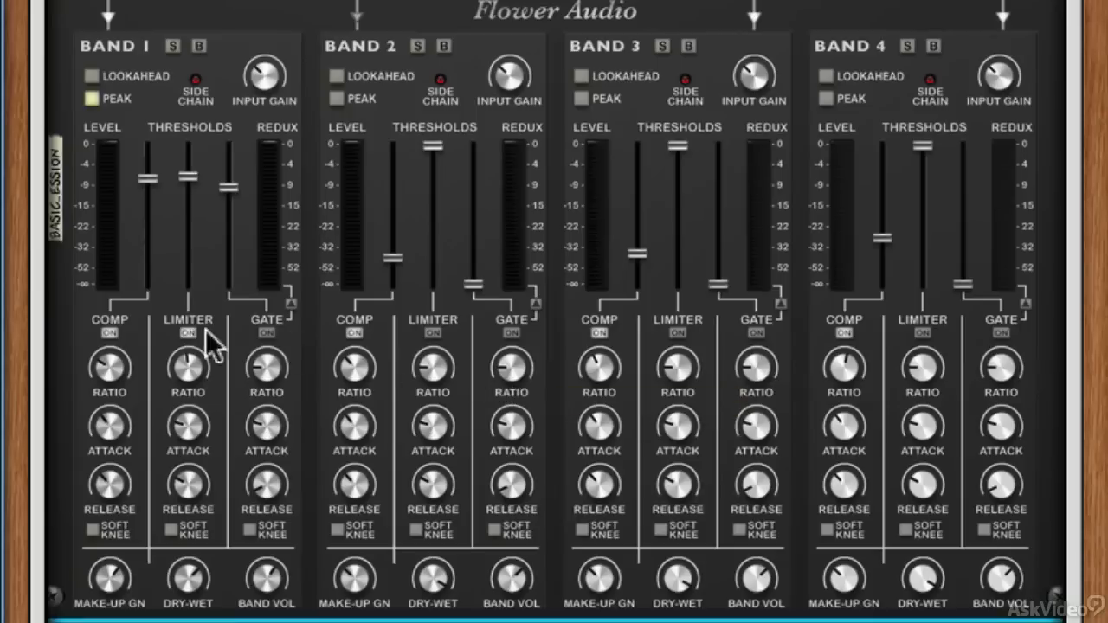
{"action": "mouse_move", "coordinate": [511, 363]}
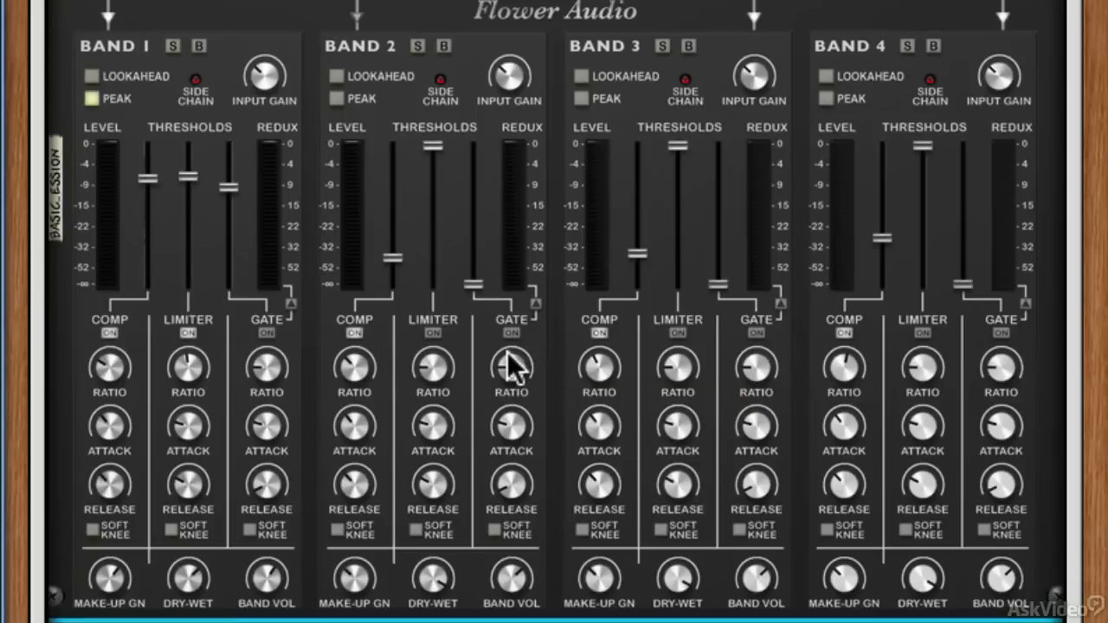
{"action": "mouse_move", "coordinate": [308, 320]}
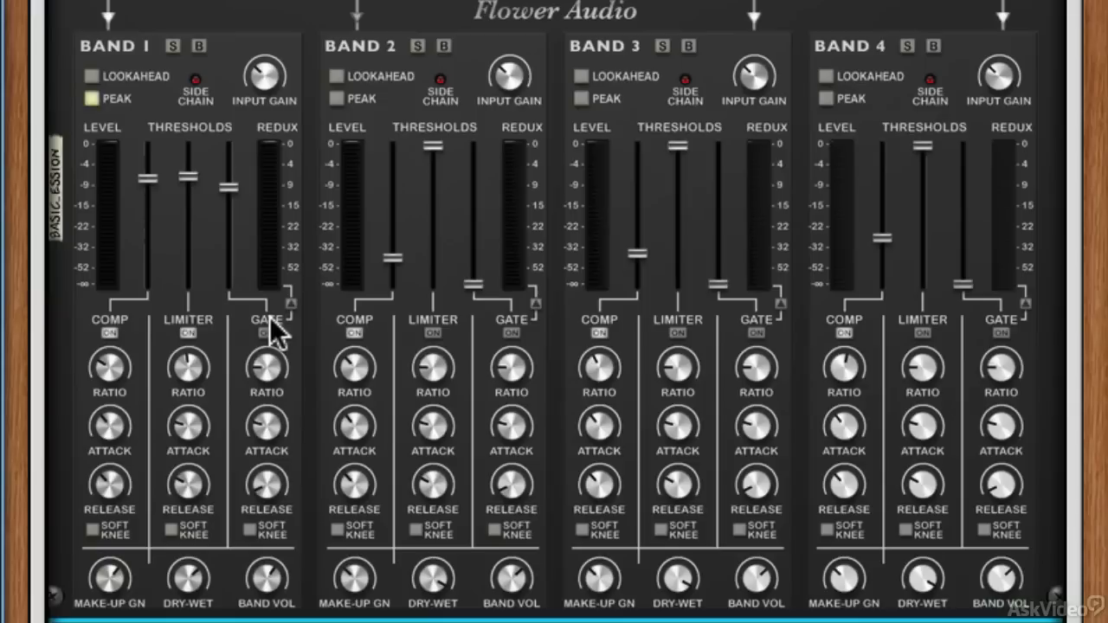
{"action": "mouse_move", "coordinate": [811, 317]}
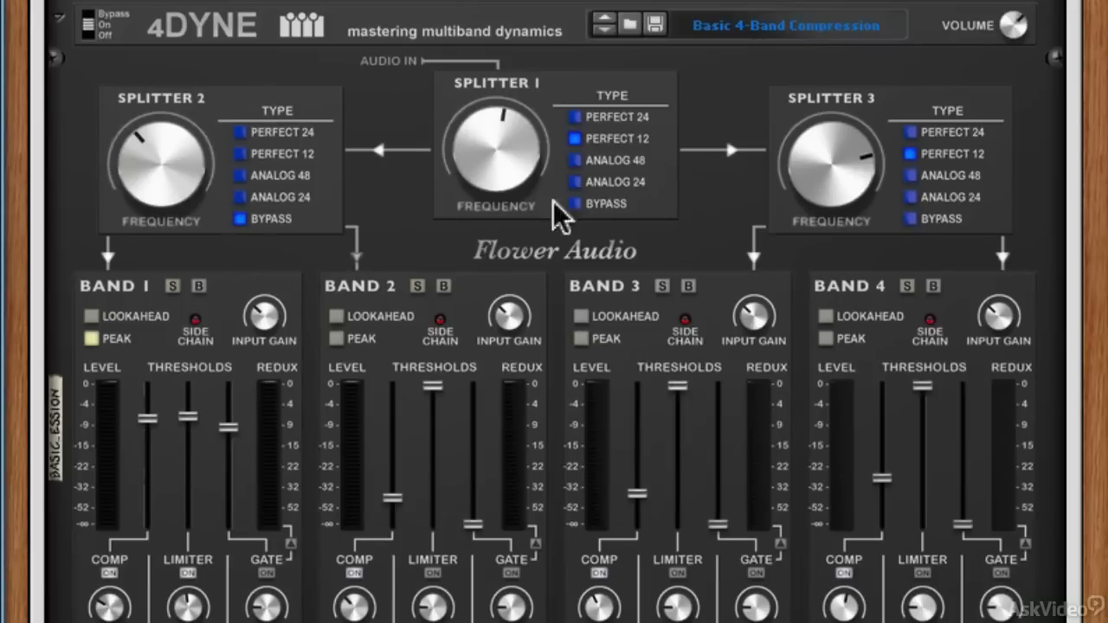
{"action": "mouse_move", "coordinate": [320, 50]}
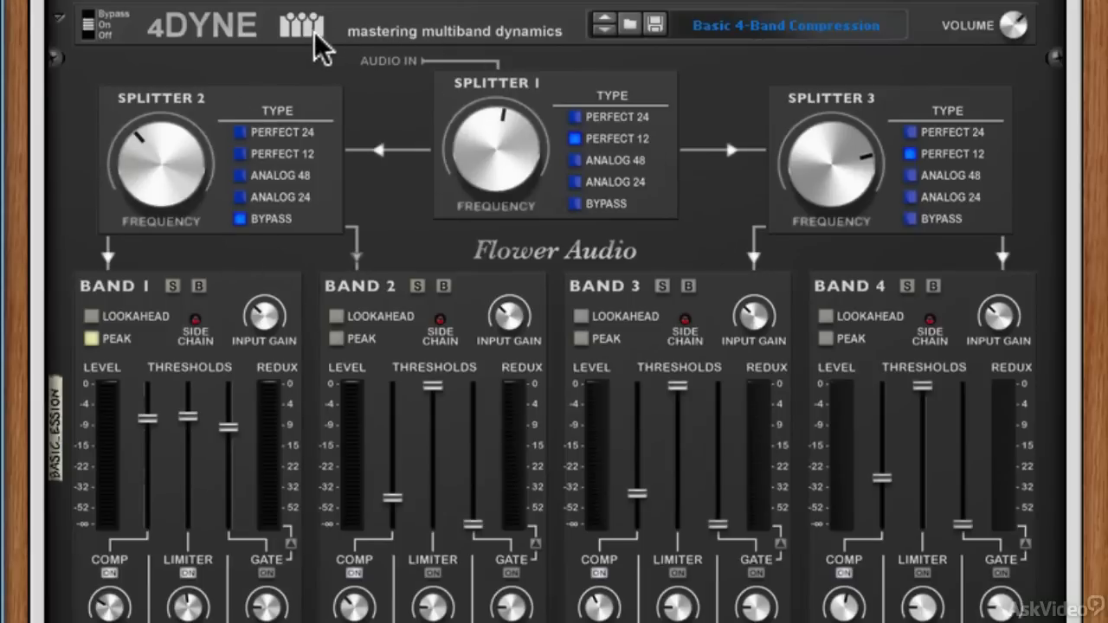
{"action": "mouse_move", "coordinate": [705, 139]}
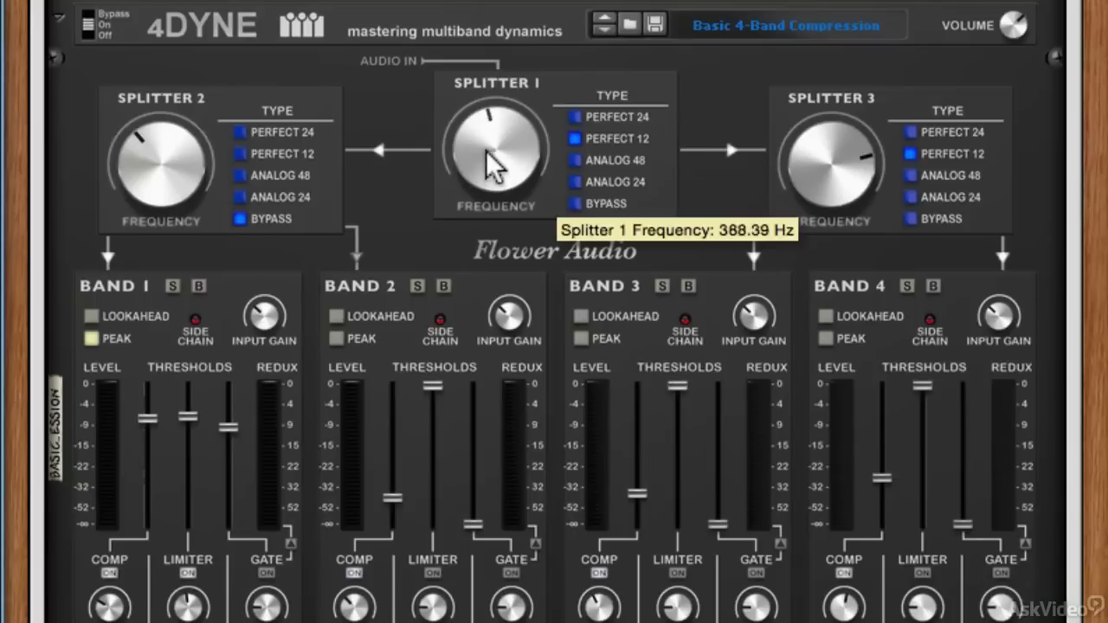
{"action": "left_click_drag", "start_coordinate": [494, 151], "coordinate": [472, 173]}
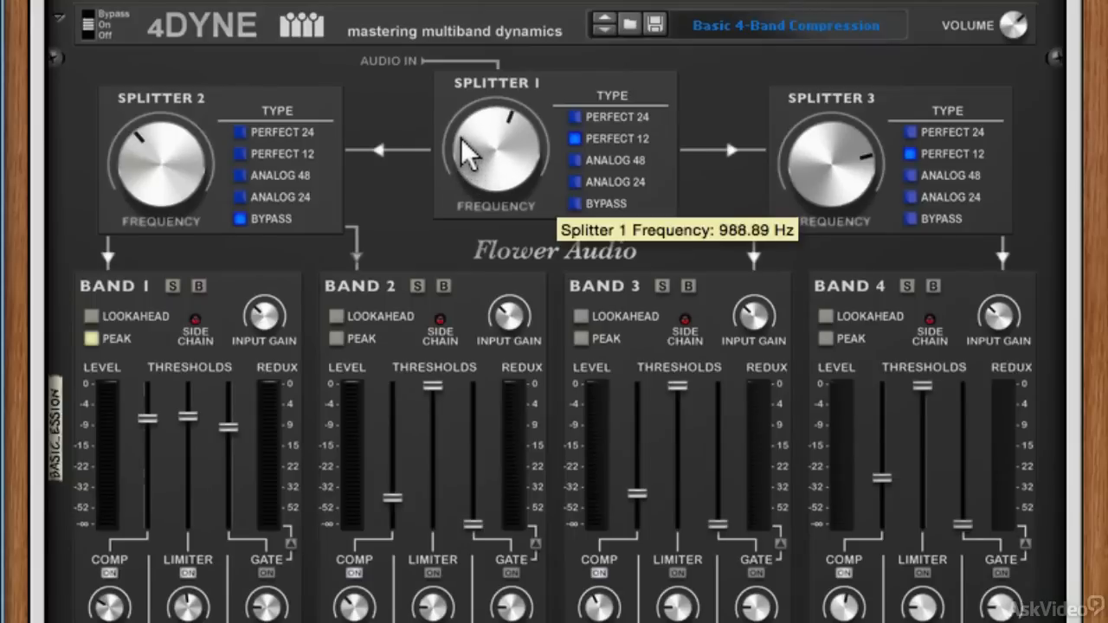
{"action": "left_click_drag", "start_coordinate": [495, 152], "coordinate": [502, 129]}
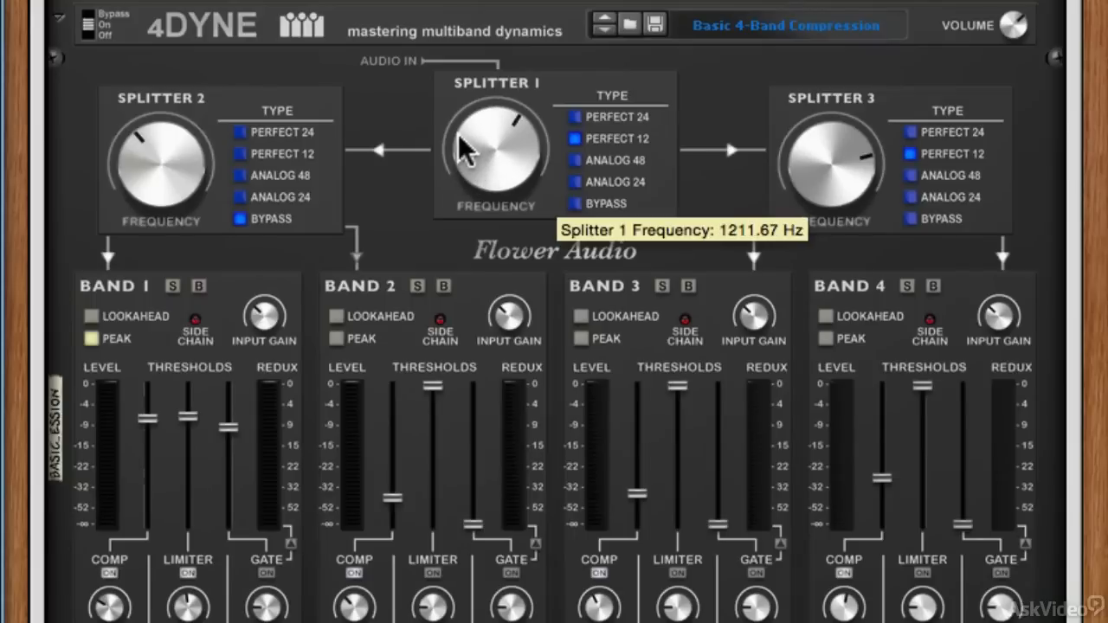
{"action": "left_click_drag", "start_coordinate": [494, 151], "coordinate": [484, 169]}
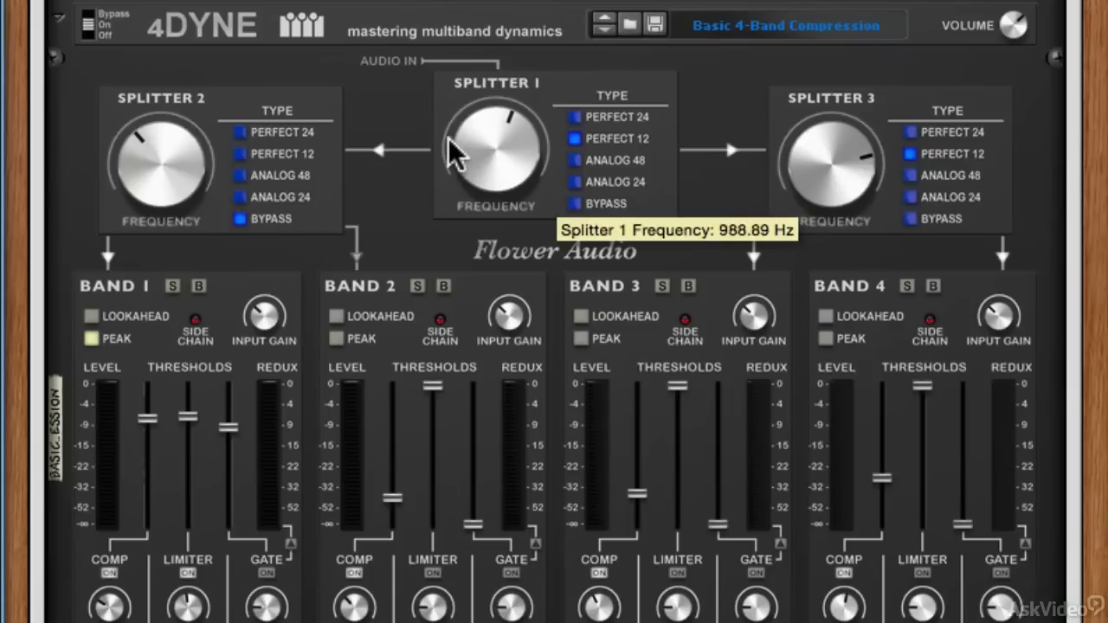
{"action": "mouse_move", "coordinate": [489, 160]}
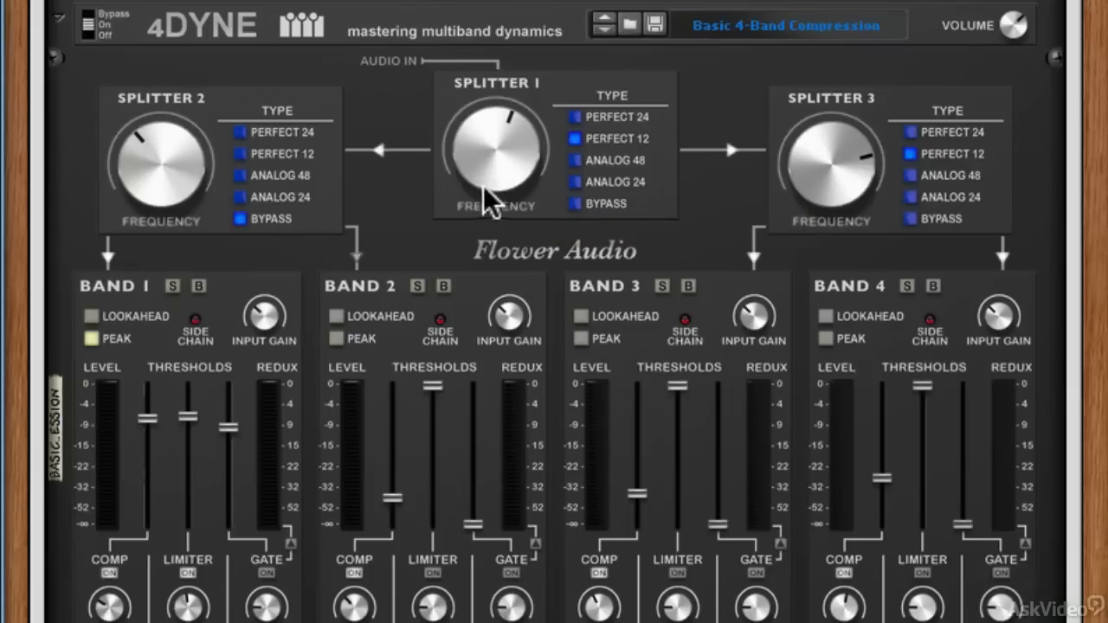
{"action": "mouse_move", "coordinate": [364, 238]}
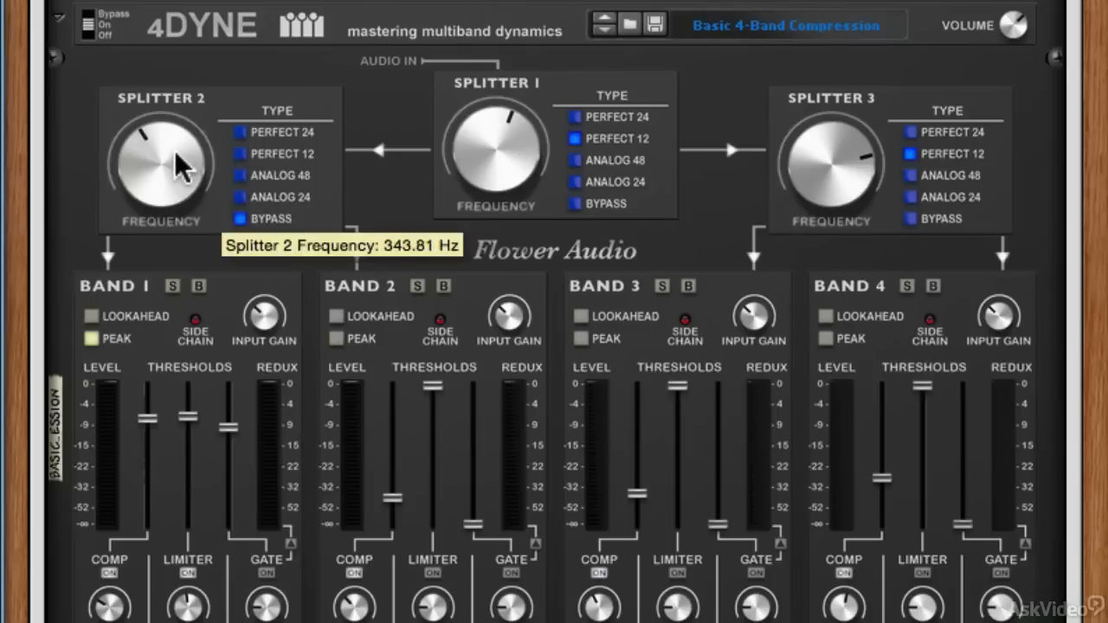
{"action": "mouse_move", "coordinate": [169, 507]}
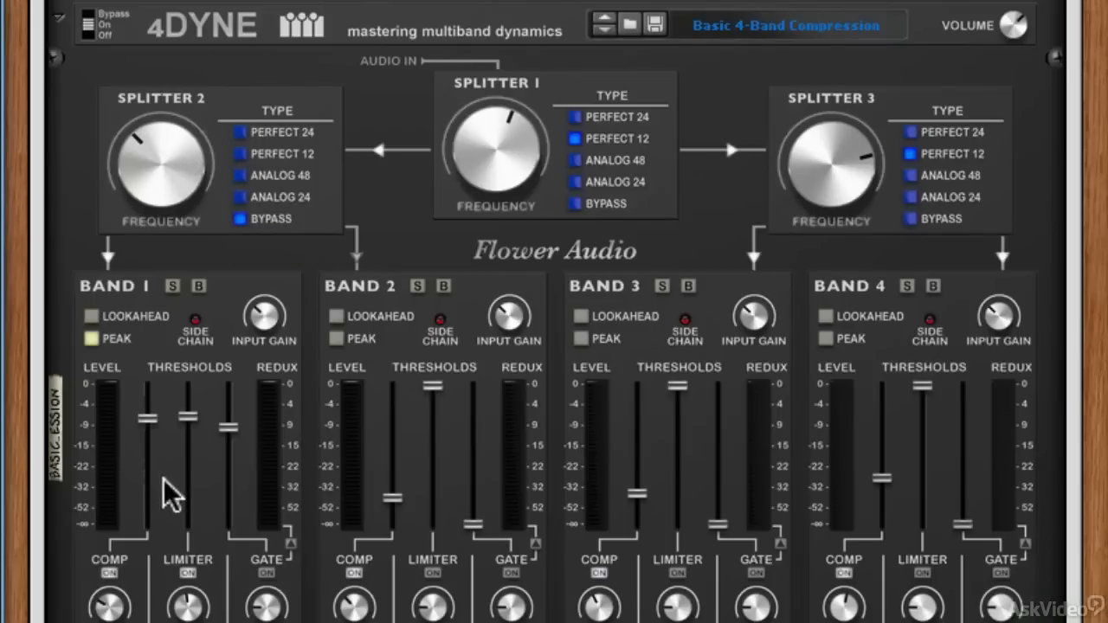
{"action": "mouse_move", "coordinate": [473, 198]}
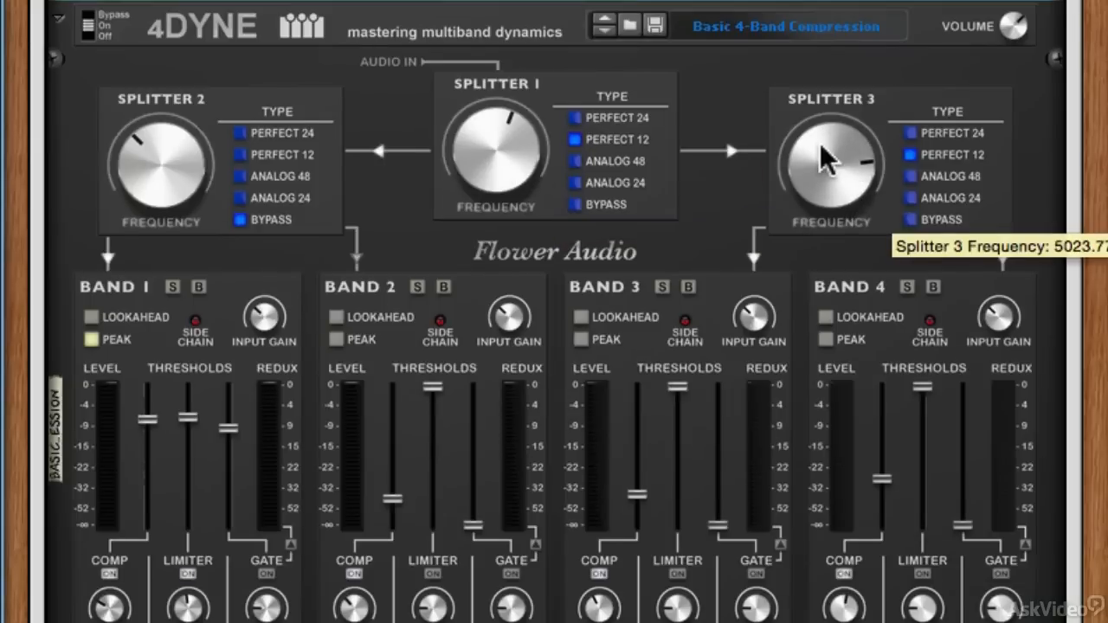
{"action": "mouse_move", "coordinate": [683, 325]}
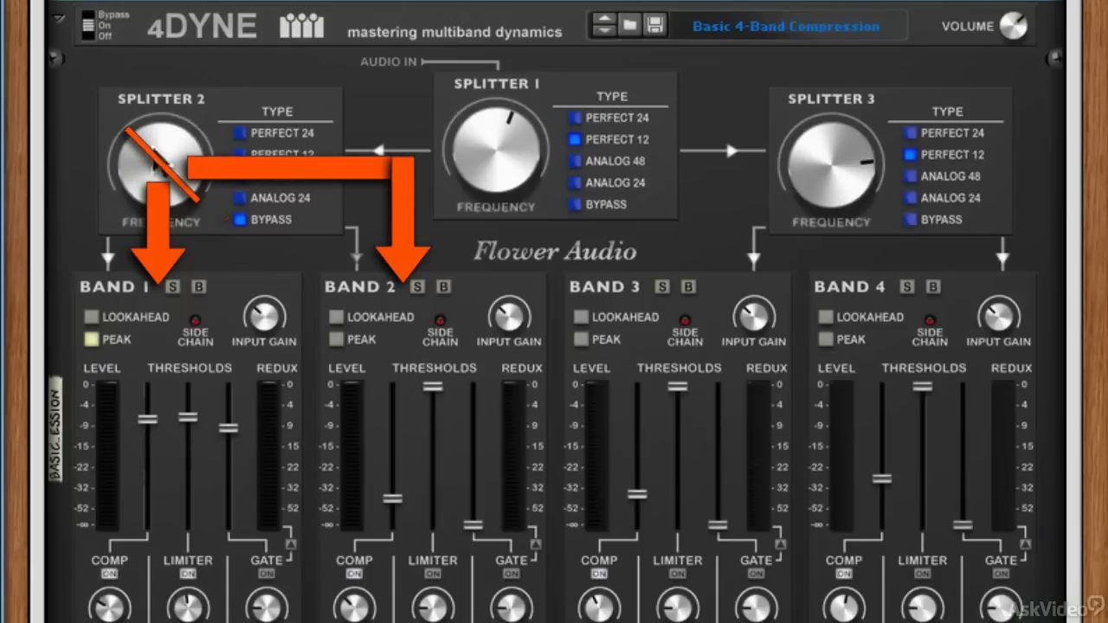
{"action": "mouse_move", "coordinate": [634, 143]}
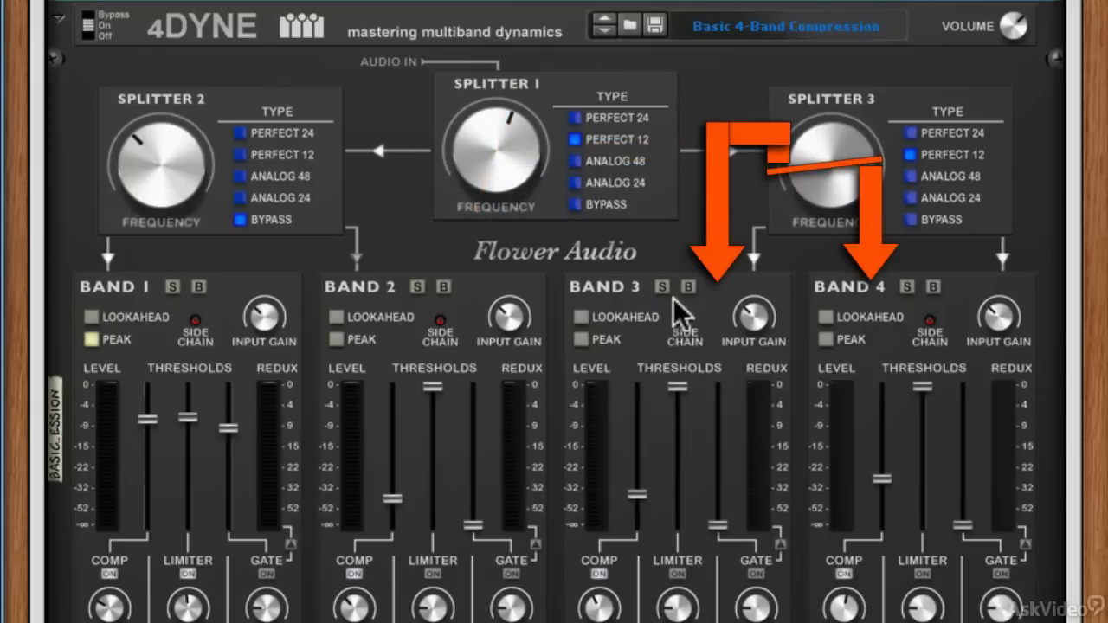
{"action": "mouse_move", "coordinate": [926, 232]}
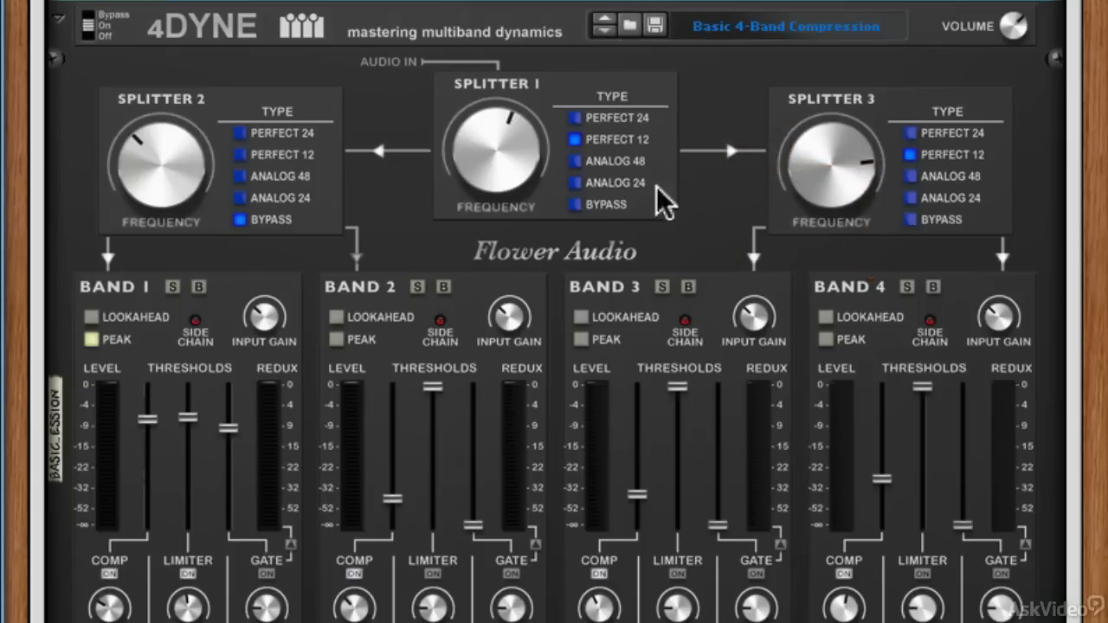
{"action": "mouse_move", "coordinate": [545, 230]}
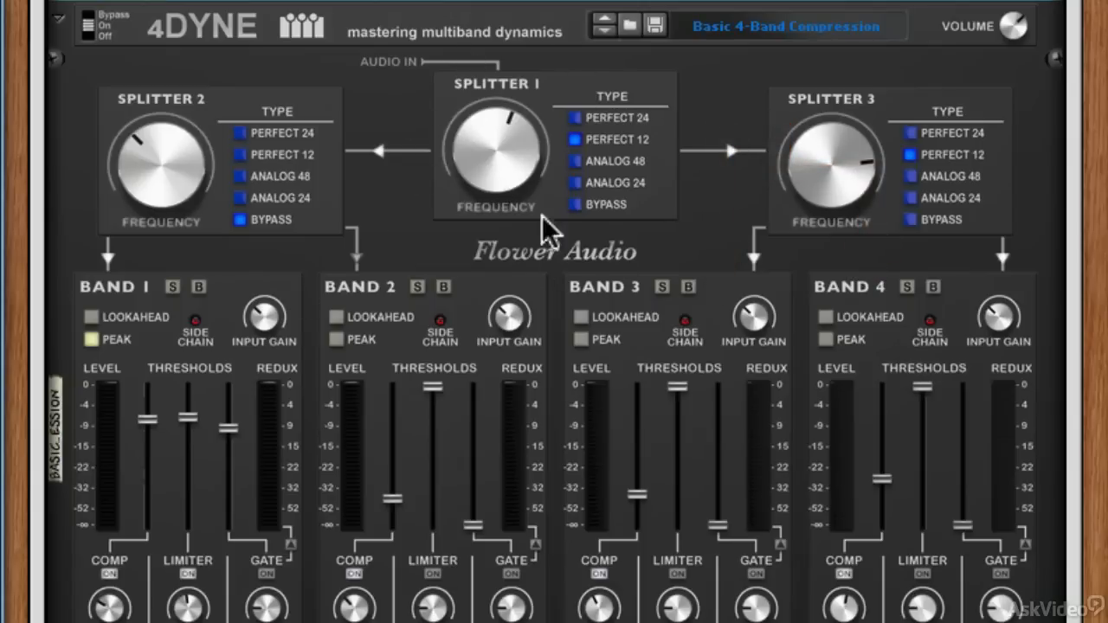
{"action": "mouse_move", "coordinate": [1027, 243]}
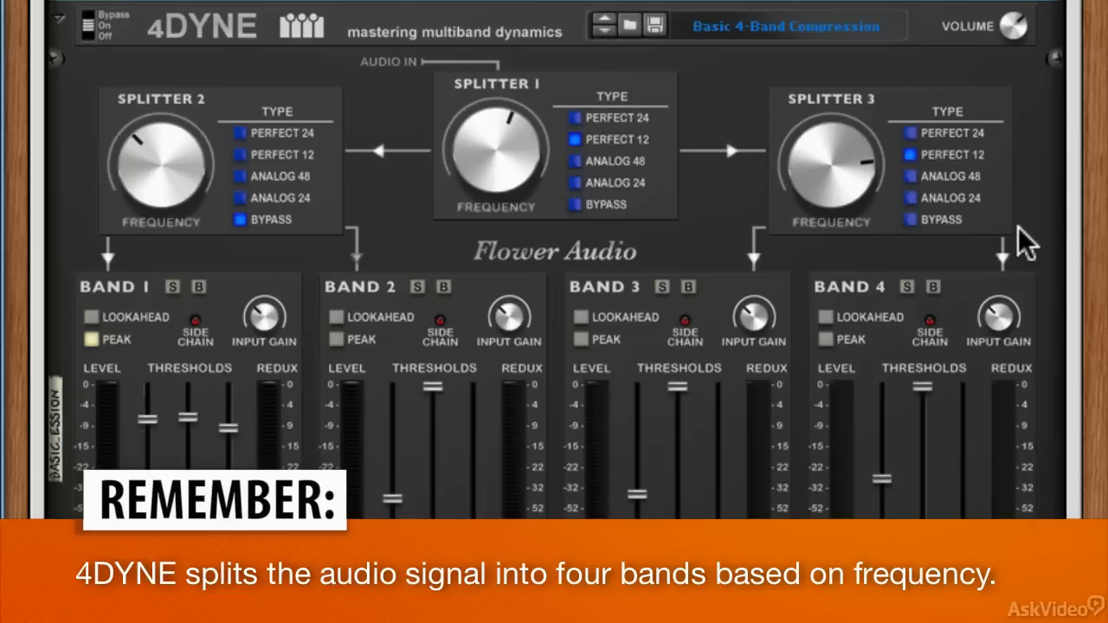
{"action": "mouse_move", "coordinate": [636, 178]}
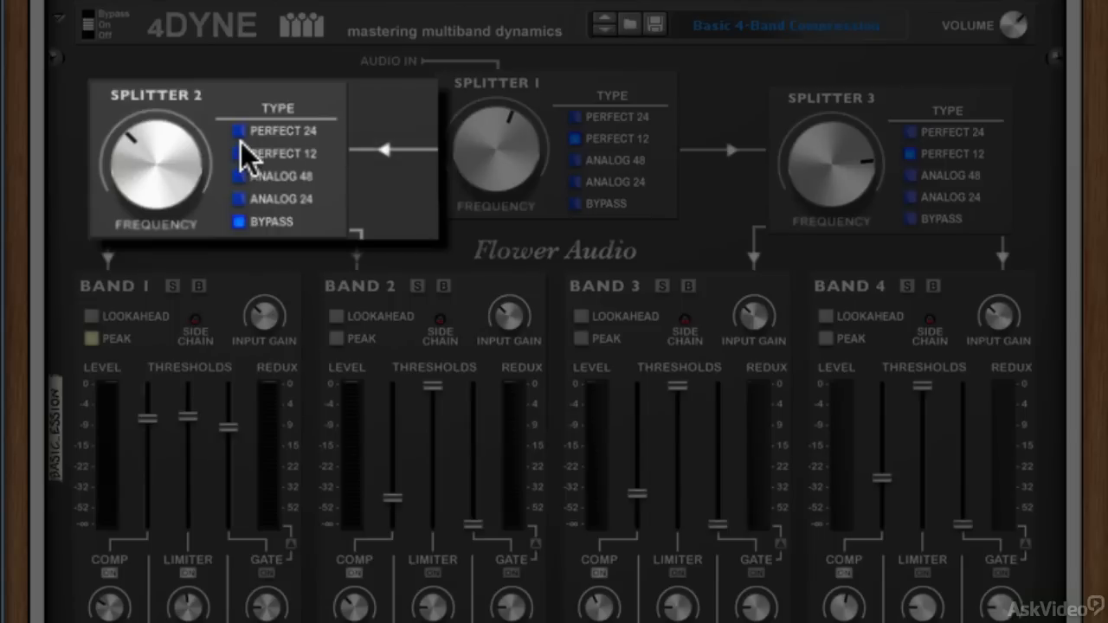
{"action": "mouse_move", "coordinate": [246, 160]}
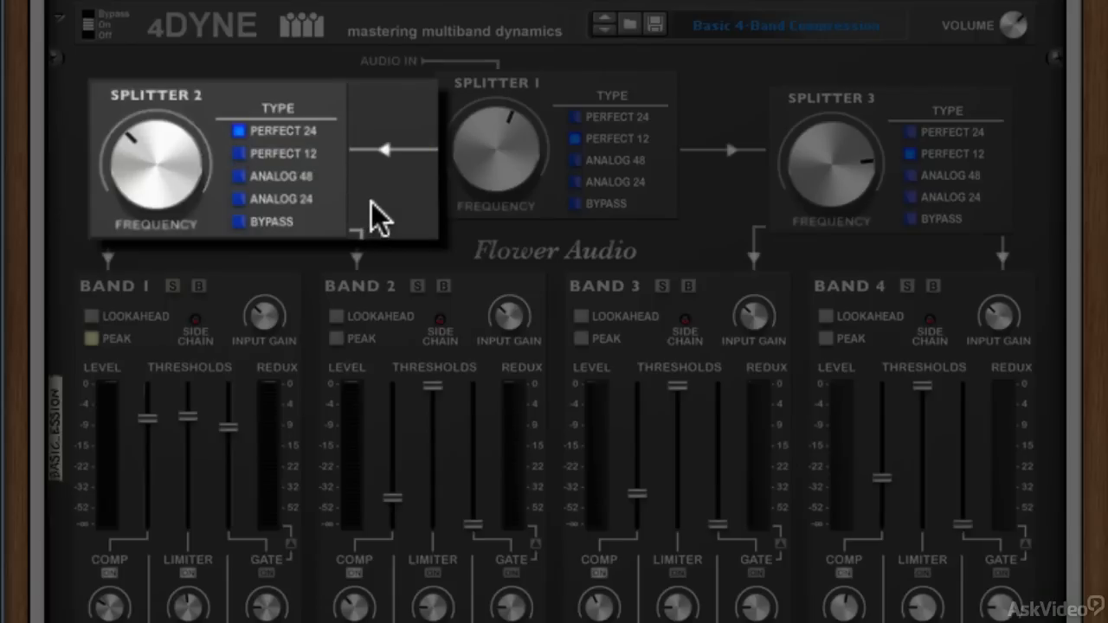
{"action": "mouse_move", "coordinate": [313, 151]}
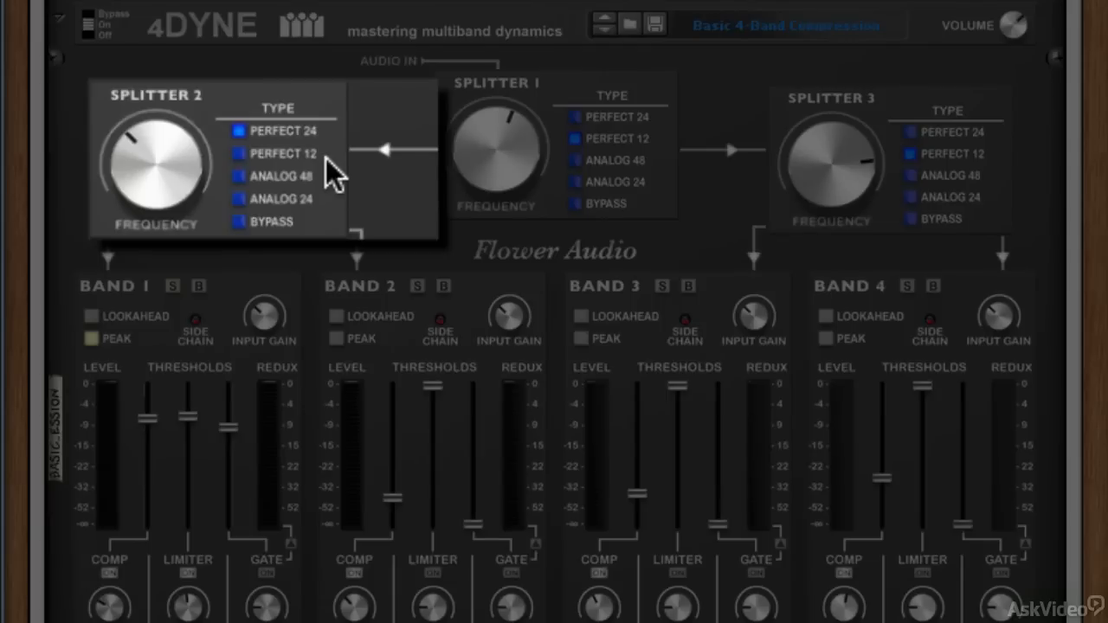
{"action": "mouse_move", "coordinate": [251, 189]}
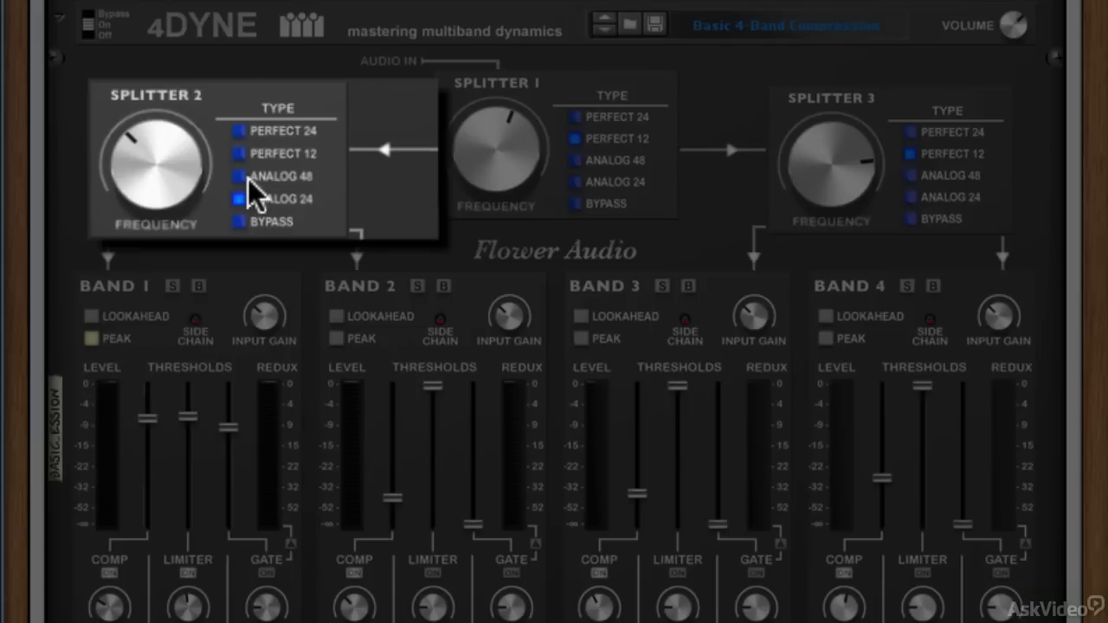
{"action": "mouse_move", "coordinate": [251, 190]}
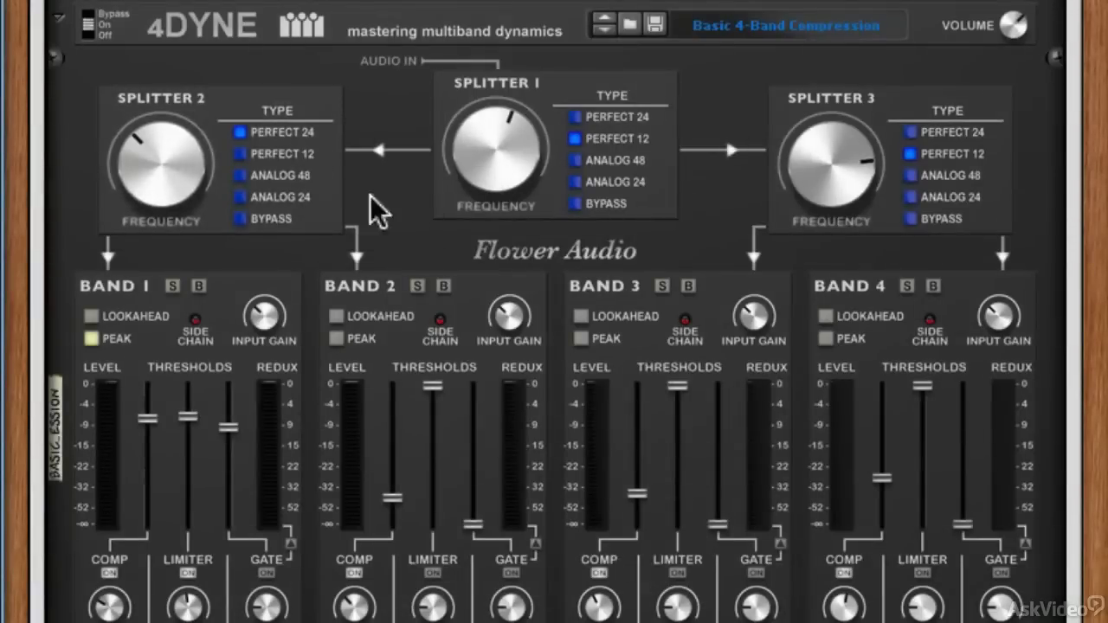
{"action": "mouse_move", "coordinate": [848, 329]}
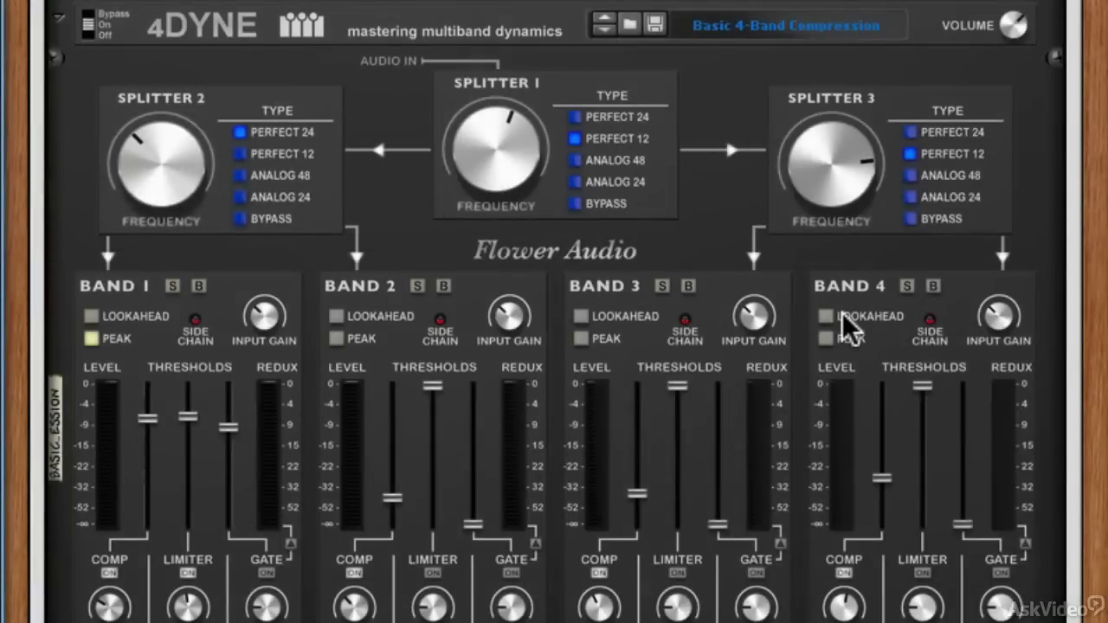